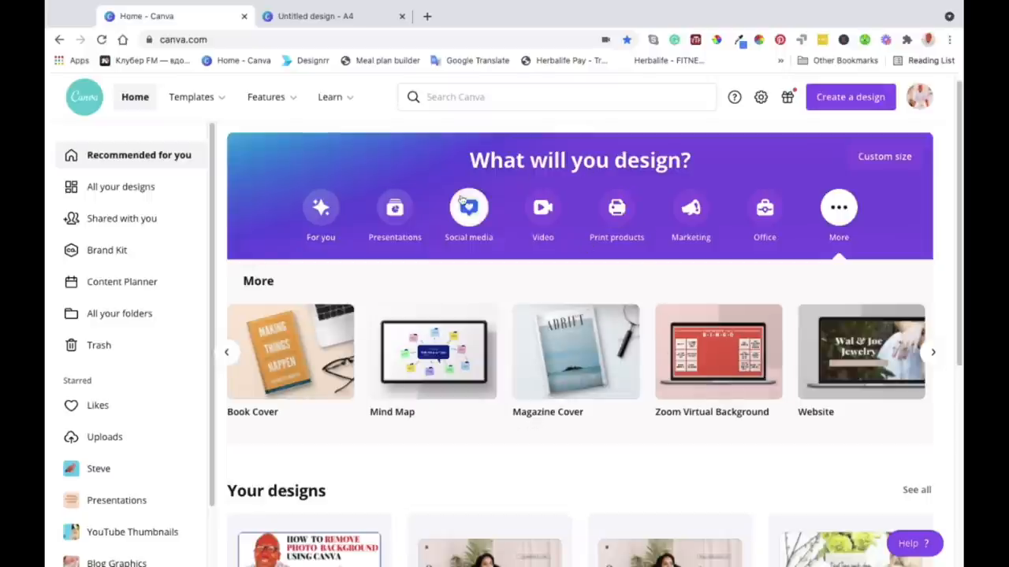
mouse_move(382, 158)
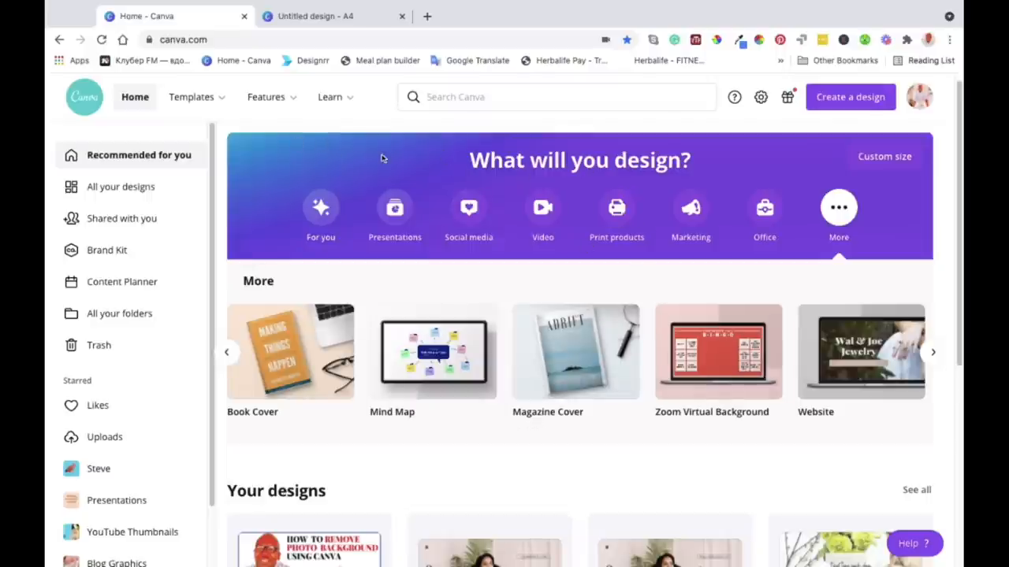
- Switch to the Untitled A4 design tab and select the CLOUDLY HEALTHY cover heading
click(265, 97)
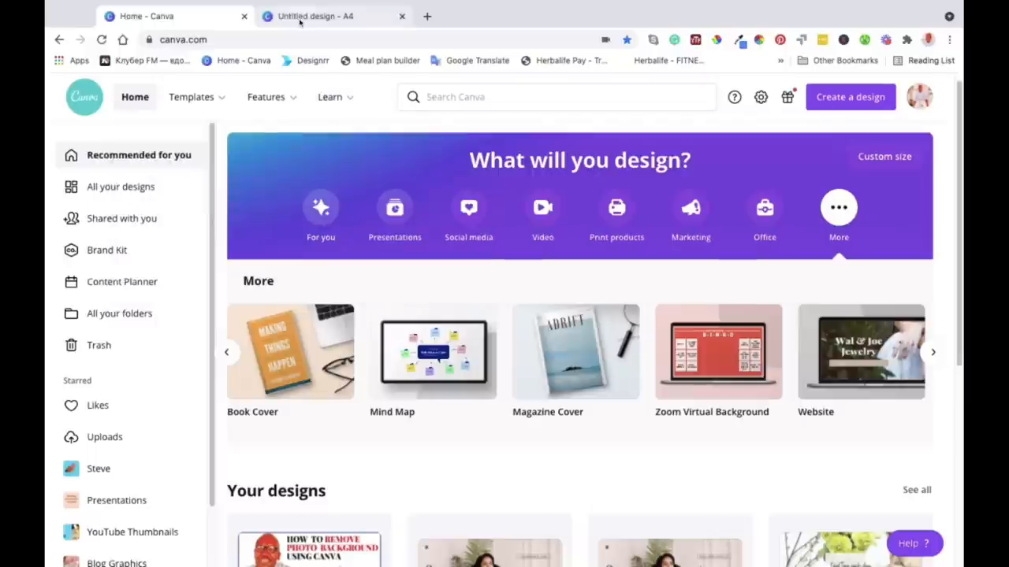
click(323, 15)
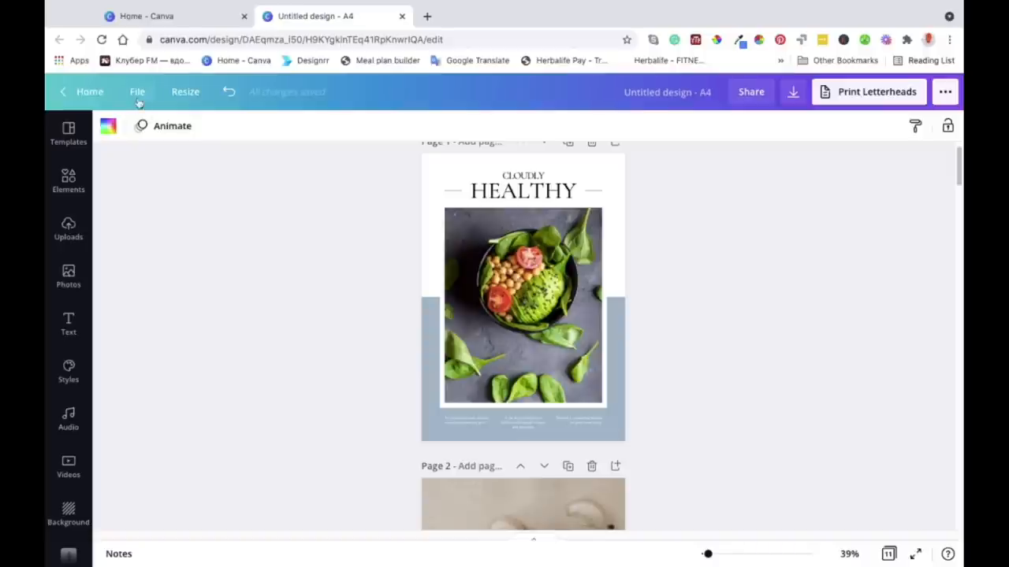
mouse_move(289, 103)
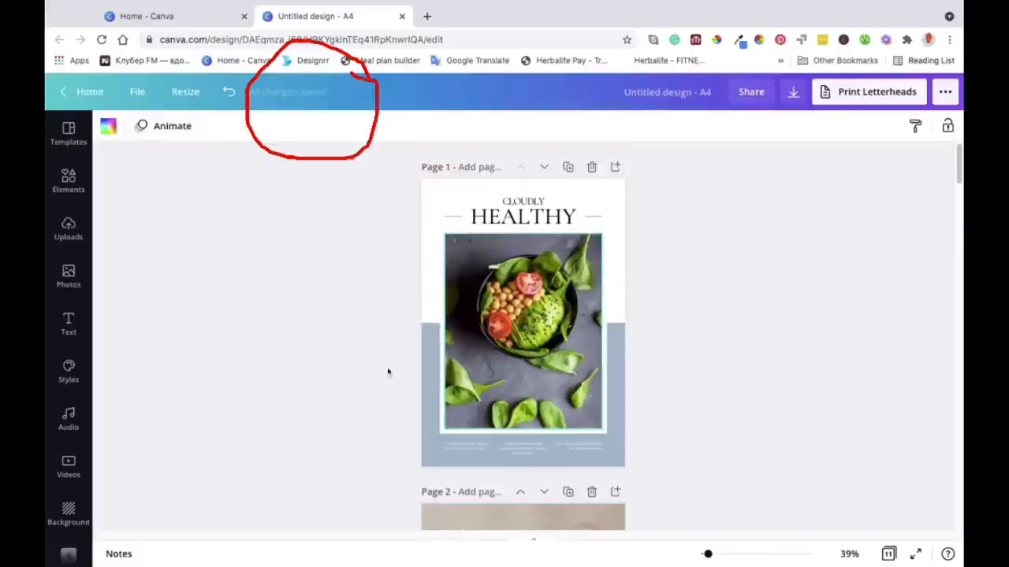
mouse_move(298, 259)
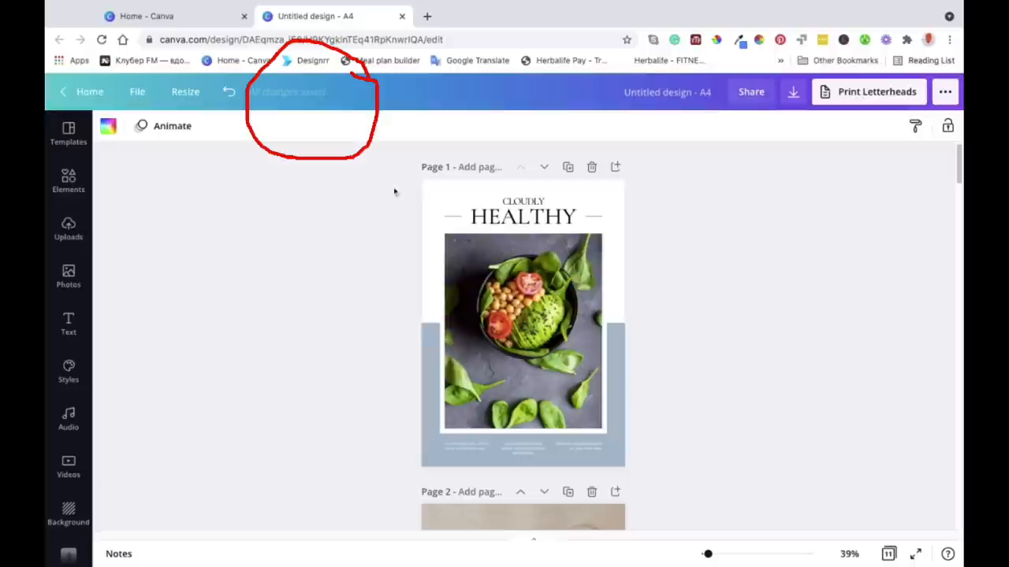
click(523, 215)
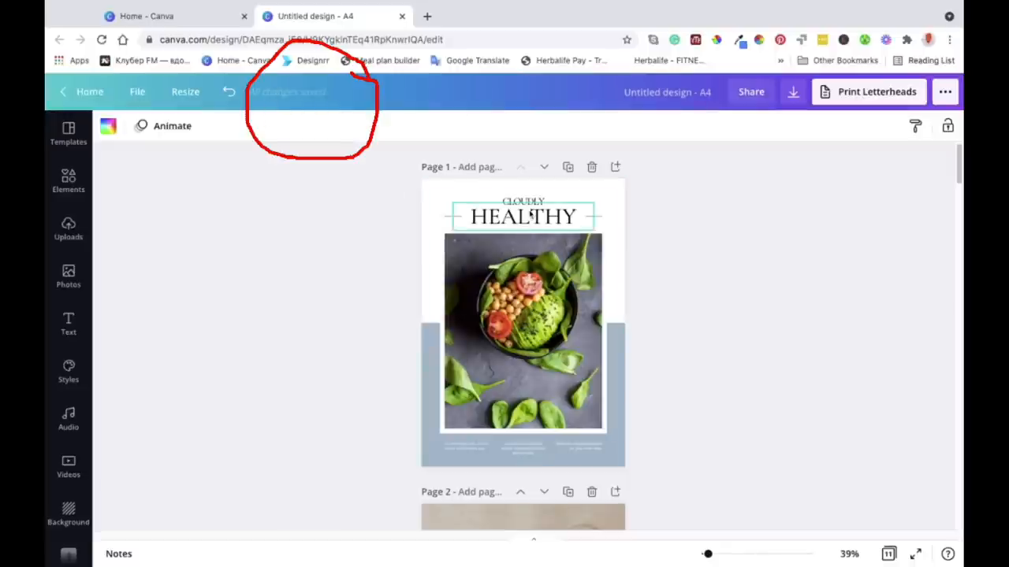
- Replace CLOUDLY with EATING in the cover heading, then scroll through the pages
click(522, 201)
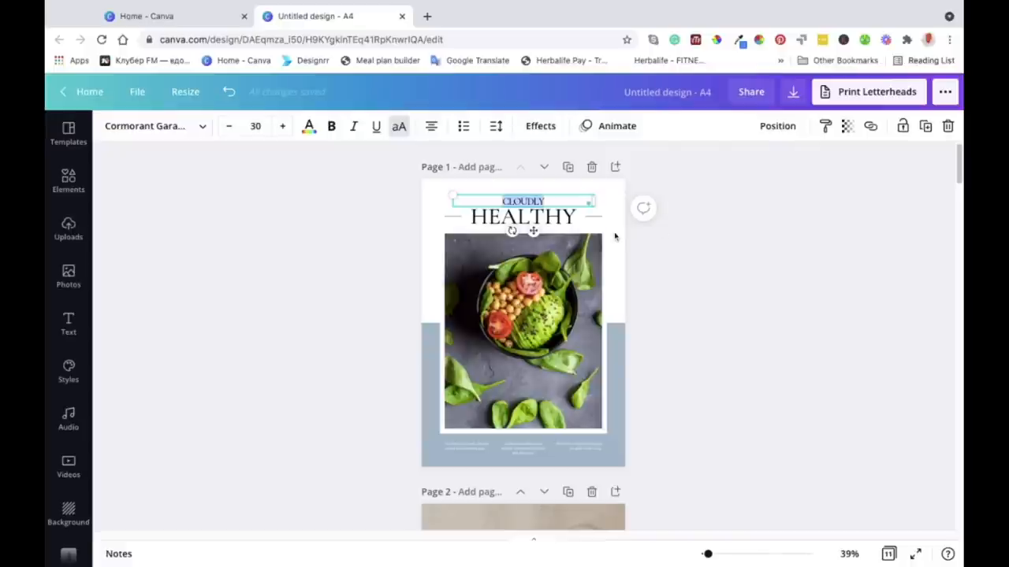
text(EATING)
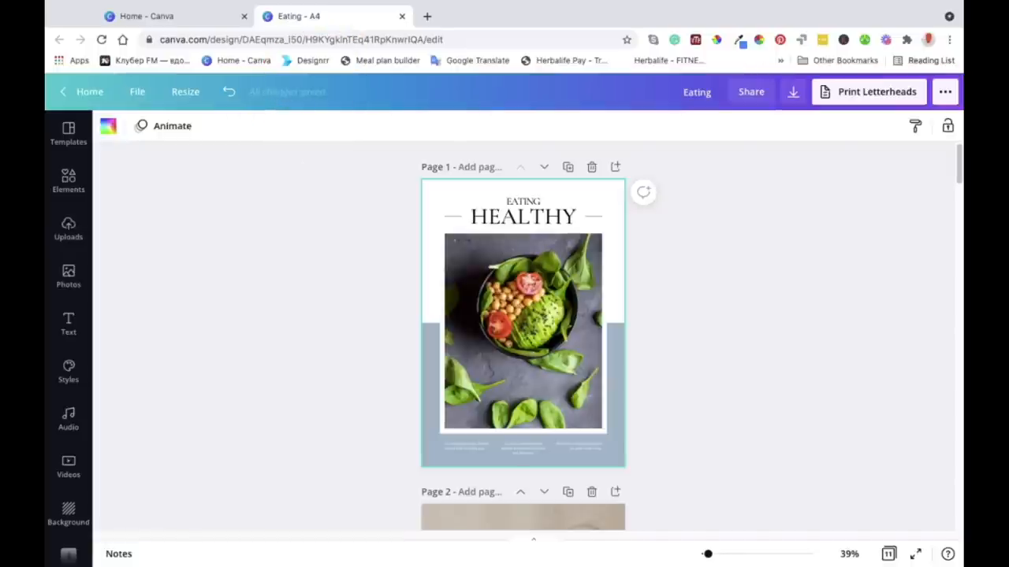
click(524, 378)
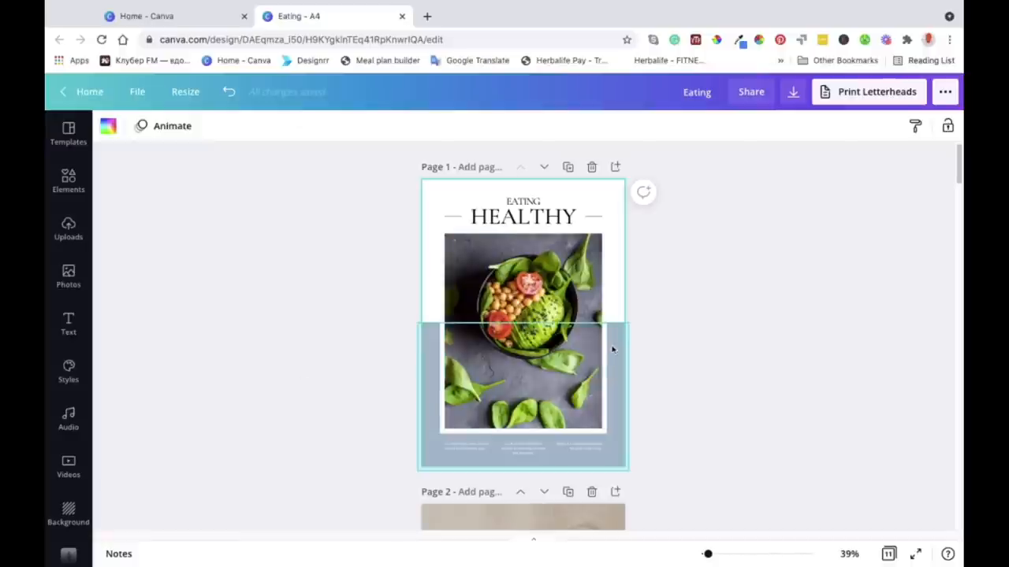
scroll(down, 3)
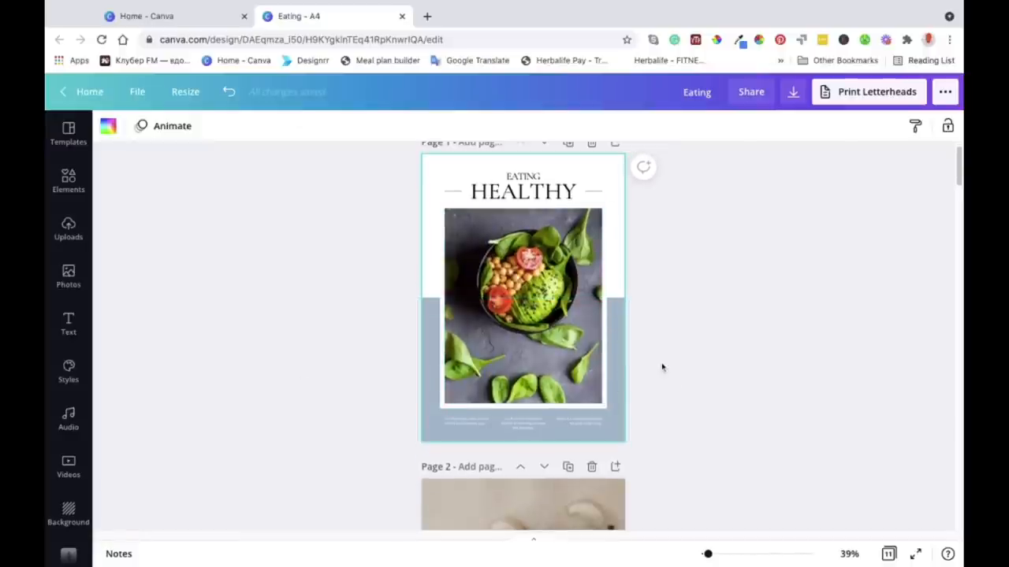
scroll(down, 3)
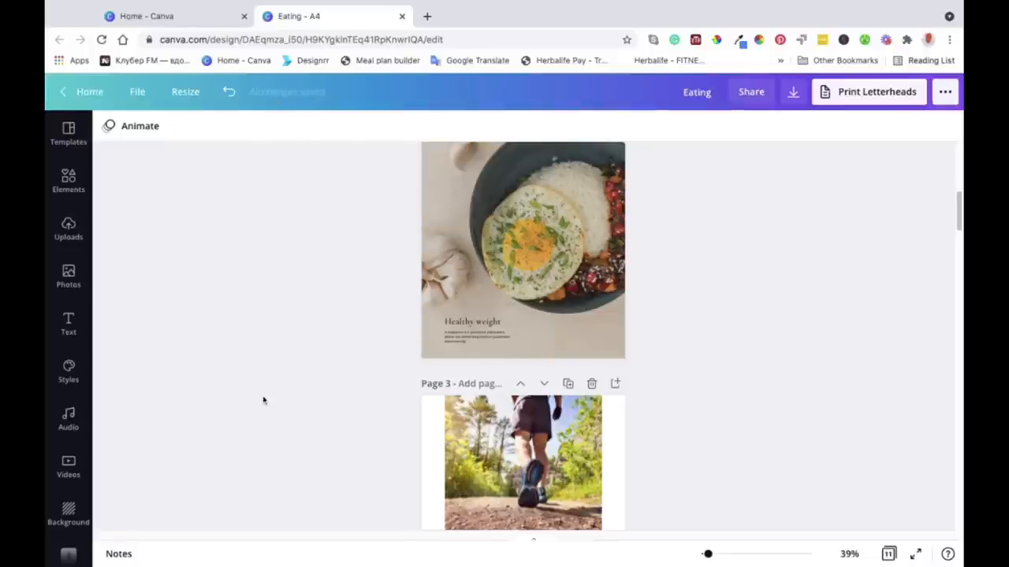
scroll(down, 3)
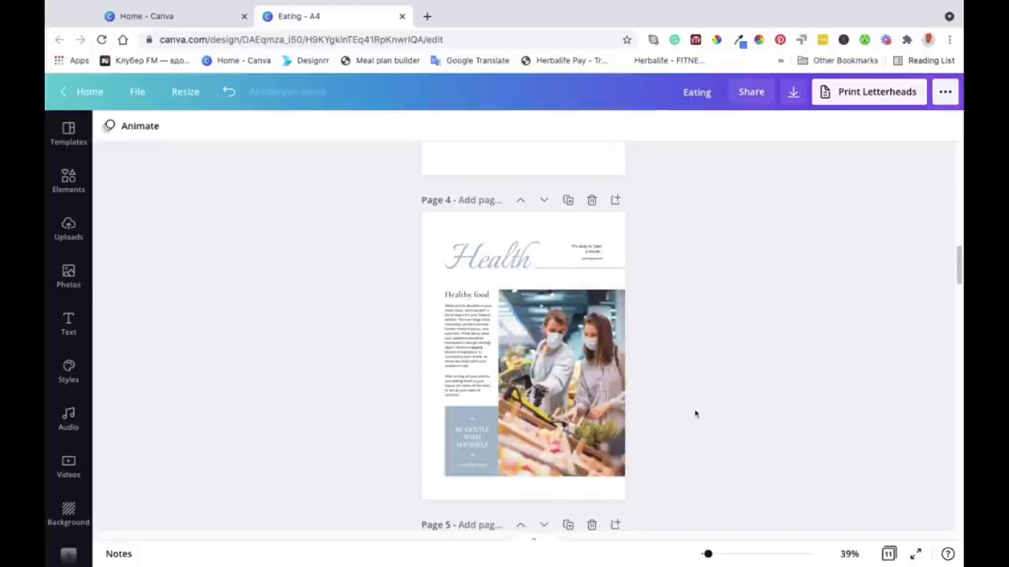
scroll(down, 3)
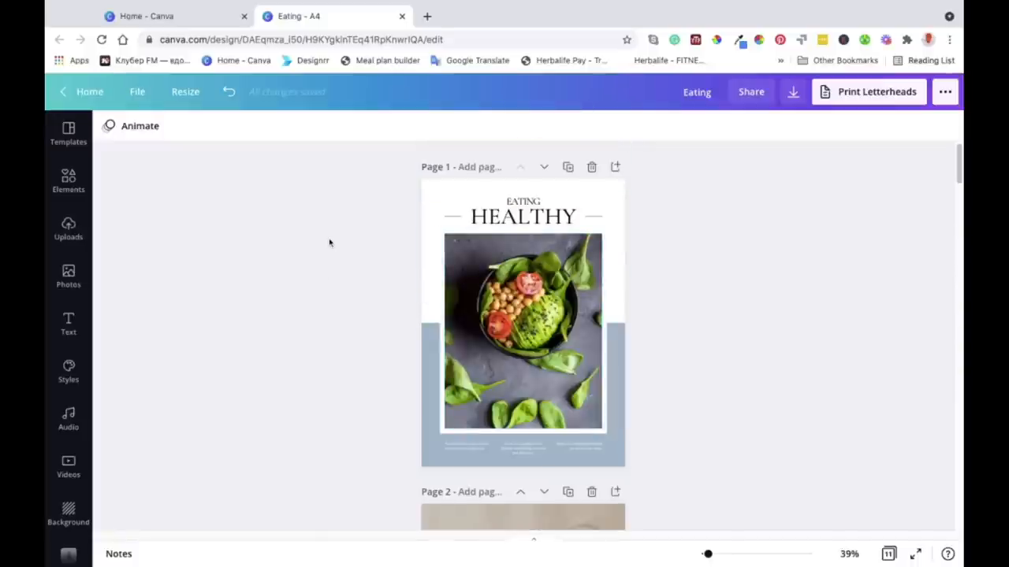
mouse_move(224, 262)
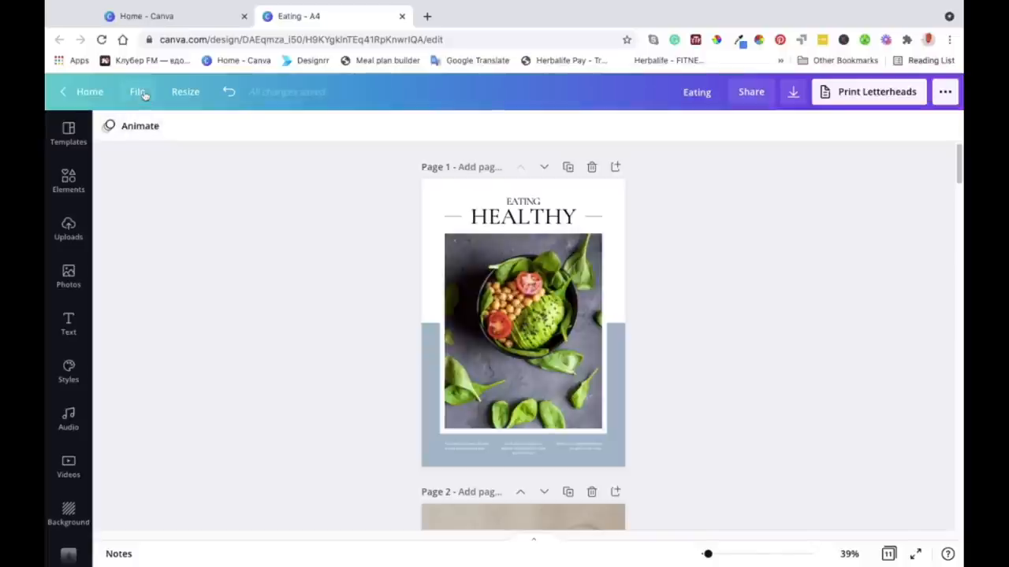
click(137, 91)
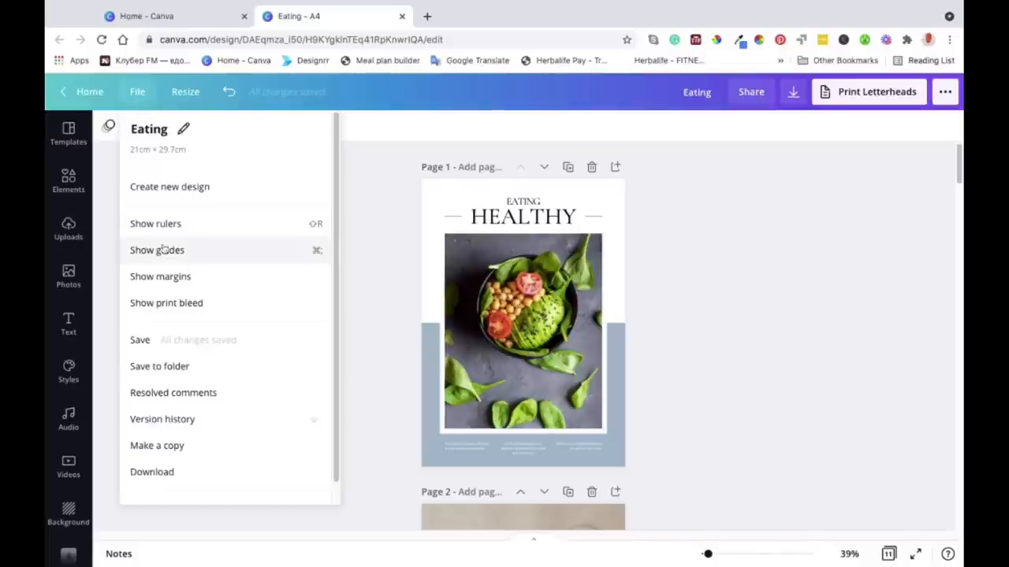
mouse_move(173, 392)
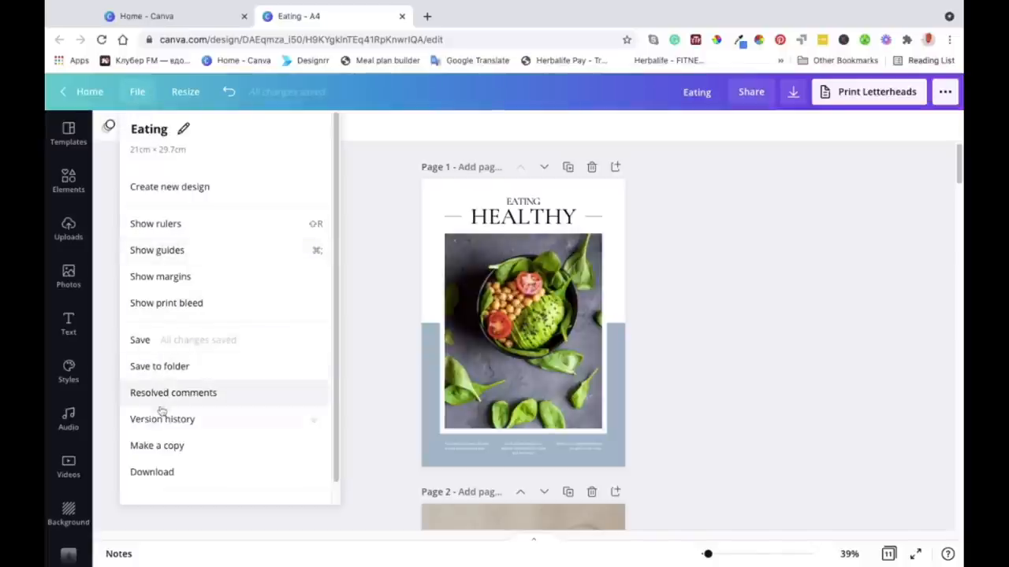
mouse_move(158, 340)
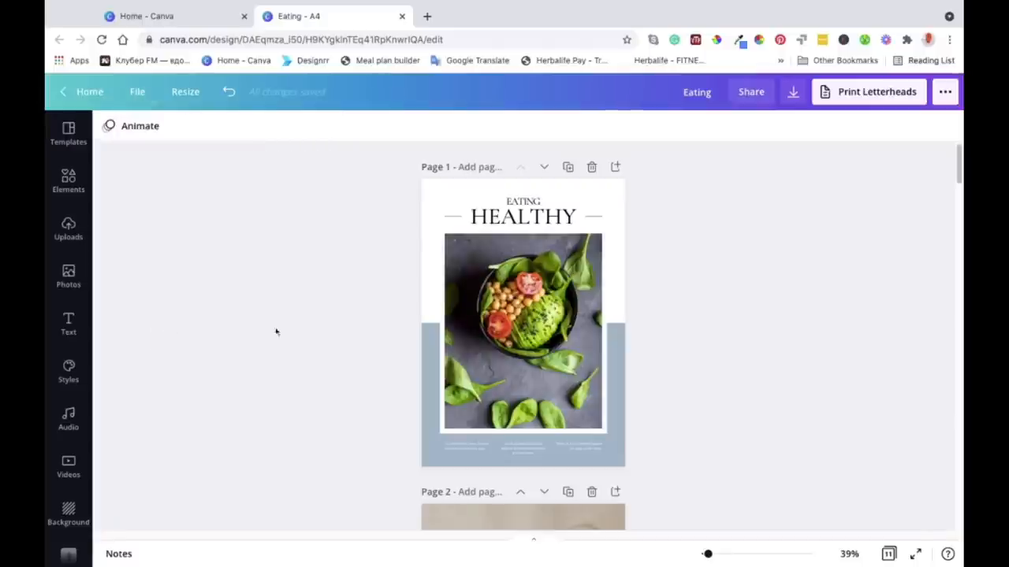
scroll(down, 3)
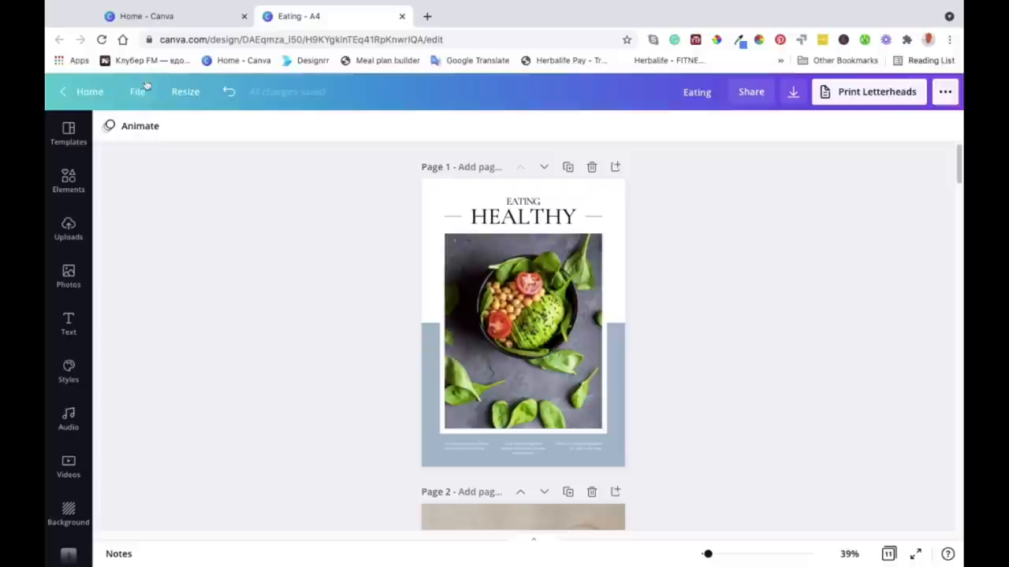
click(137, 91)
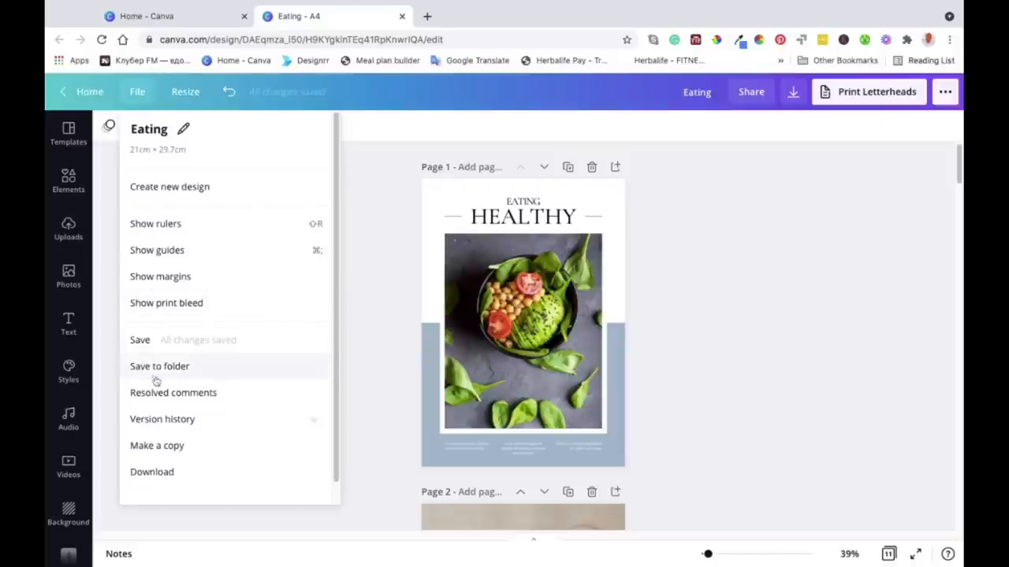
click(159, 365)
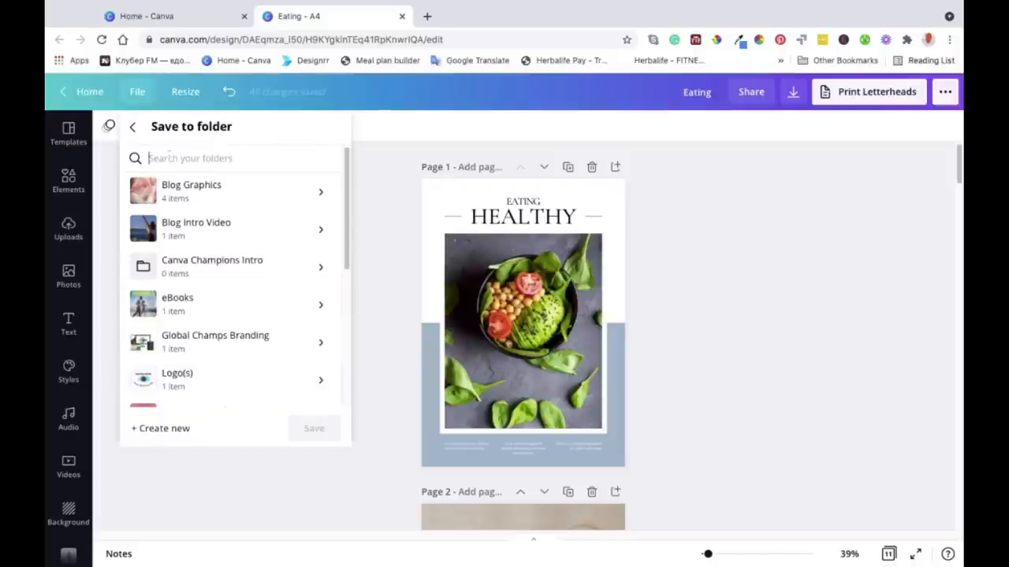
mouse_move(390, 262)
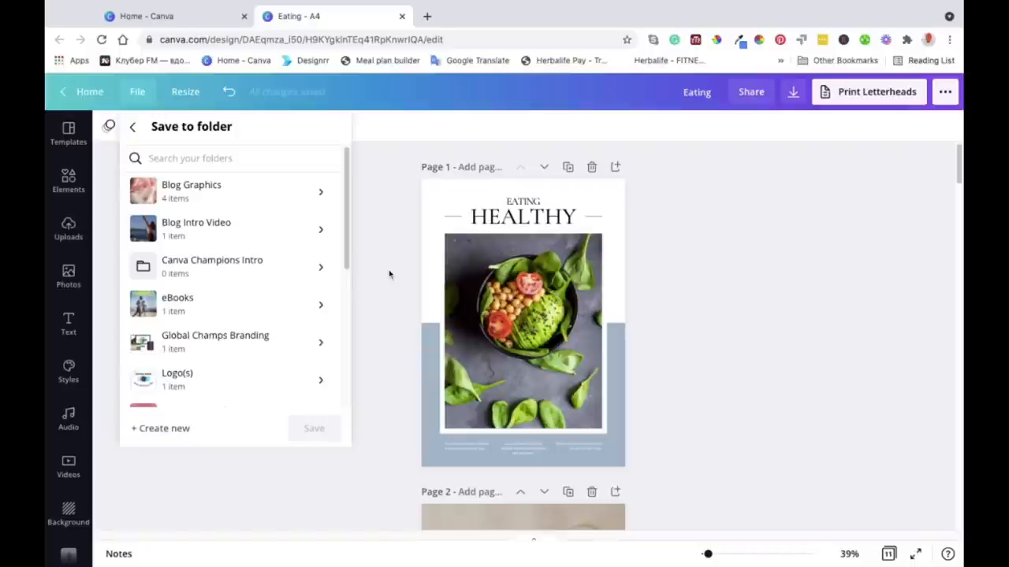
mouse_move(400, 310)
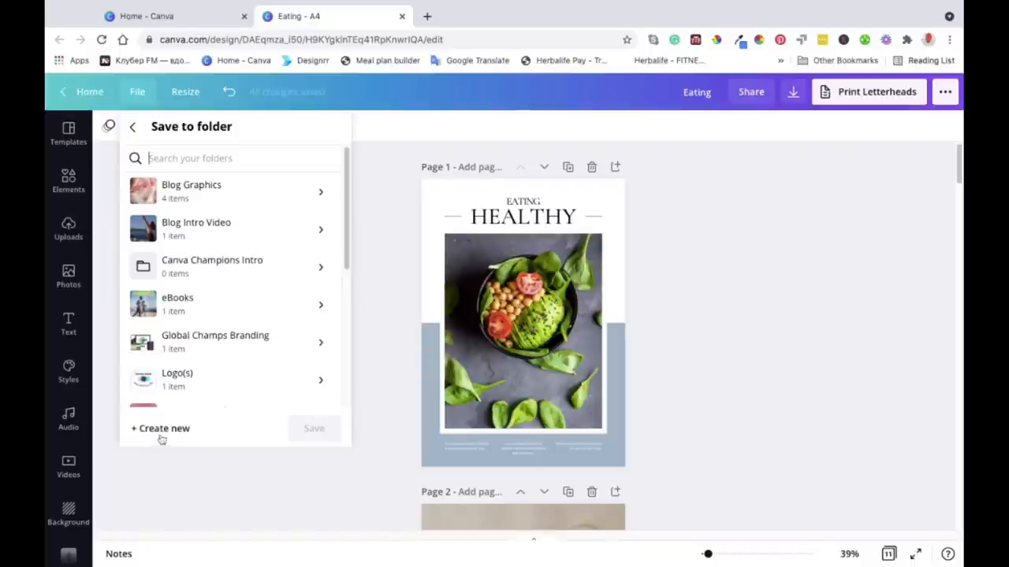
scroll(down, 3)
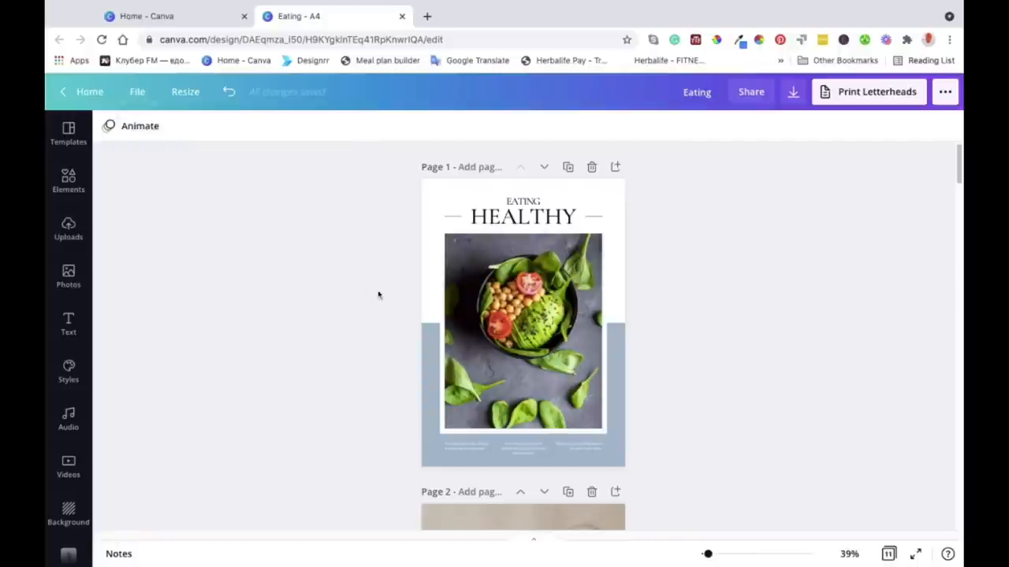
mouse_move(259, 315)
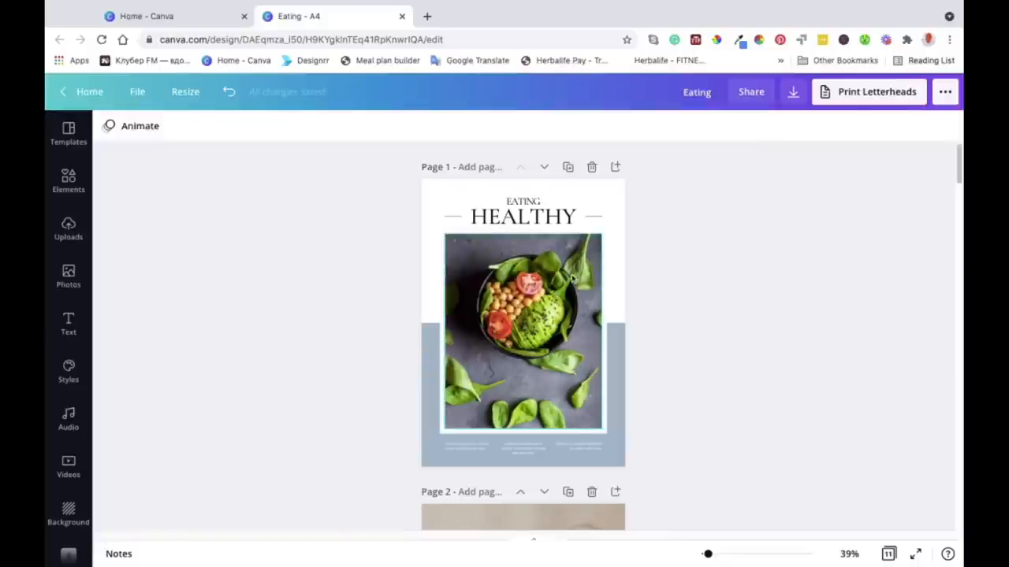
mouse_move(205, 237)
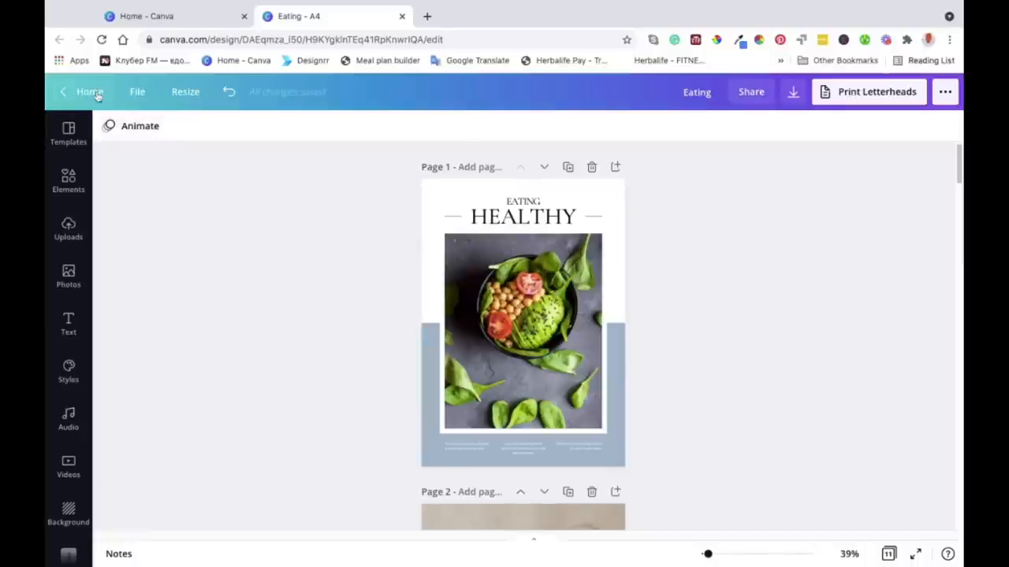
- Return to the Canva home page and scroll down to the Eating design under Your designs
click(90, 92)
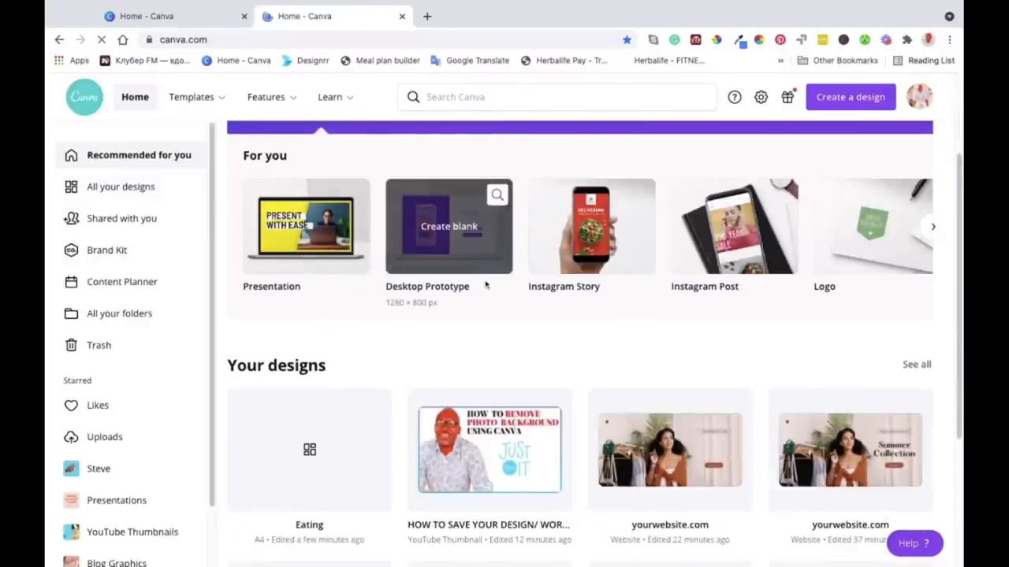
scroll(down, 3)
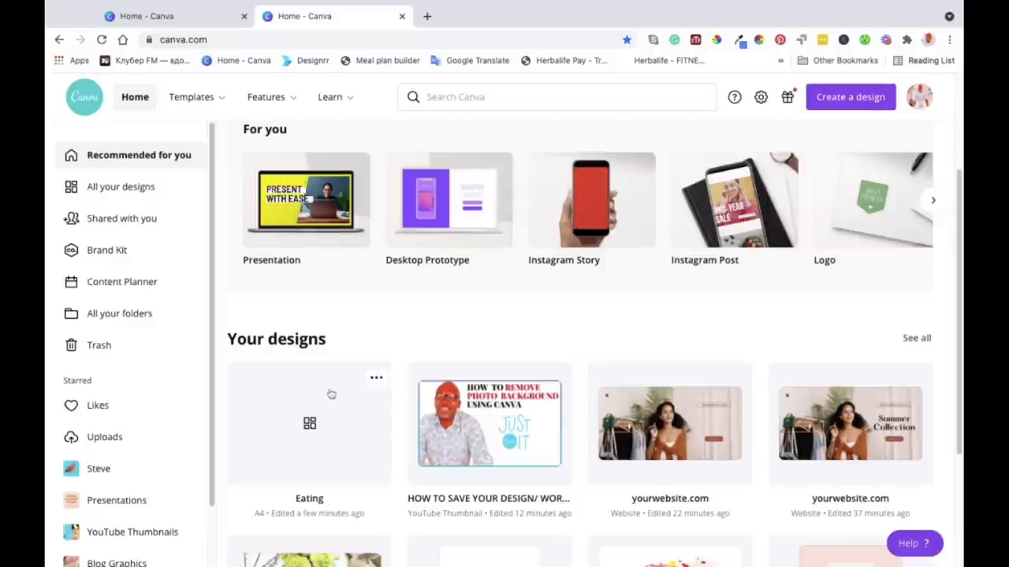
scroll(down, 3)
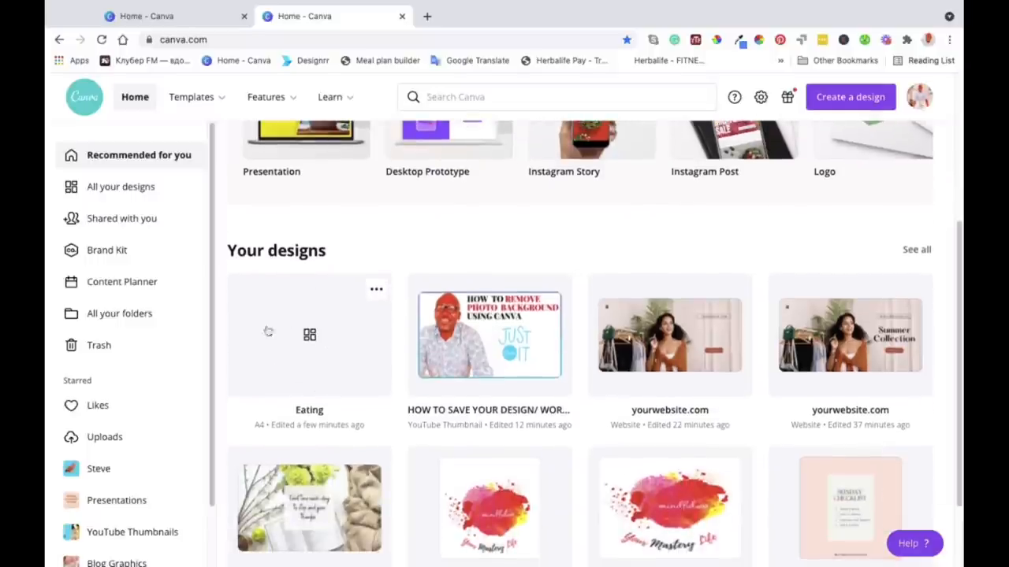
mouse_move(272, 353)
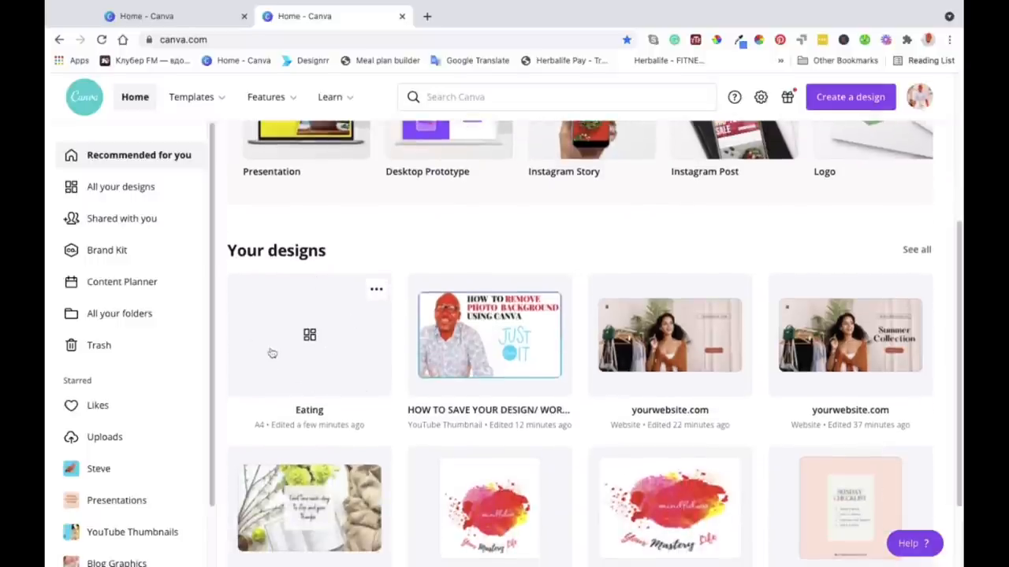
mouse_move(304, 333)
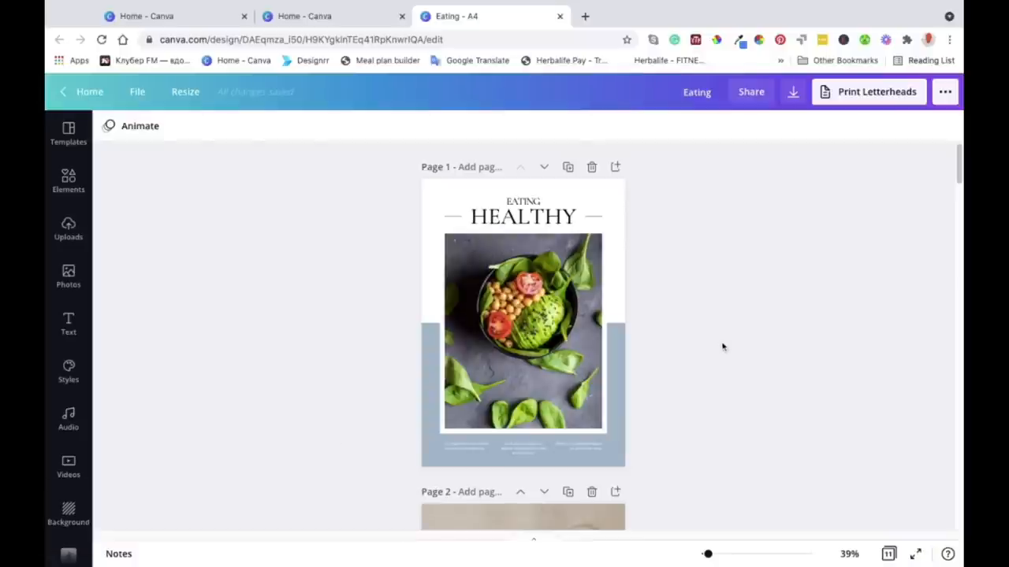
- Scroll through pages 1 to 4 of the reopened Eating design
scroll(down, 3)
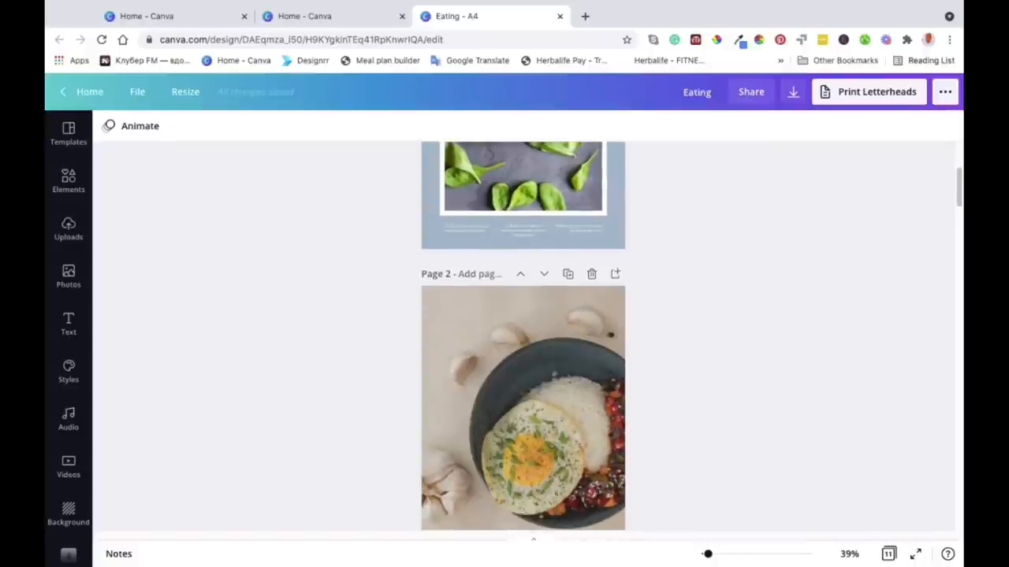
mouse_move(699, 359)
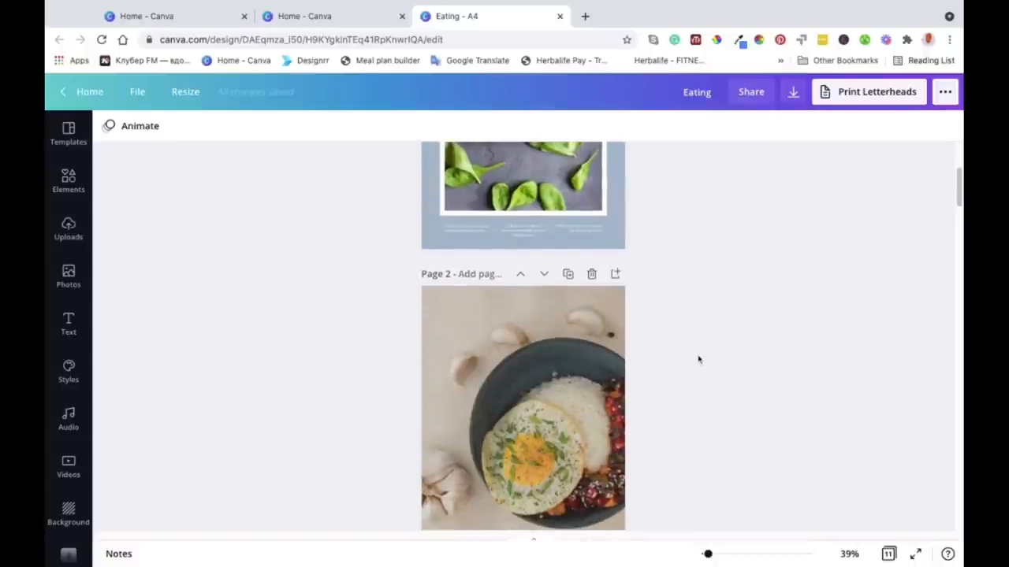
scroll(down, 3)
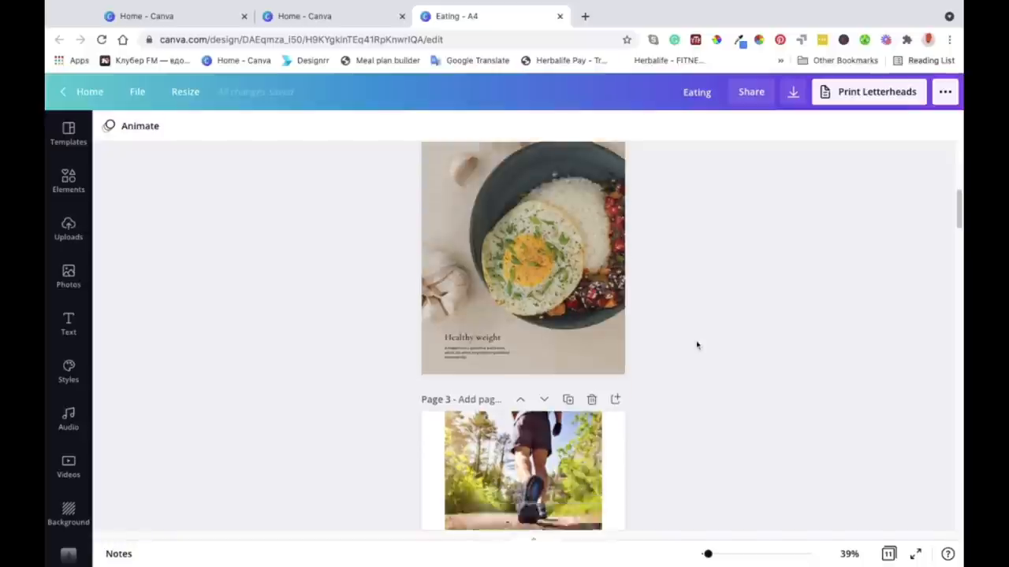
scroll(down, 3)
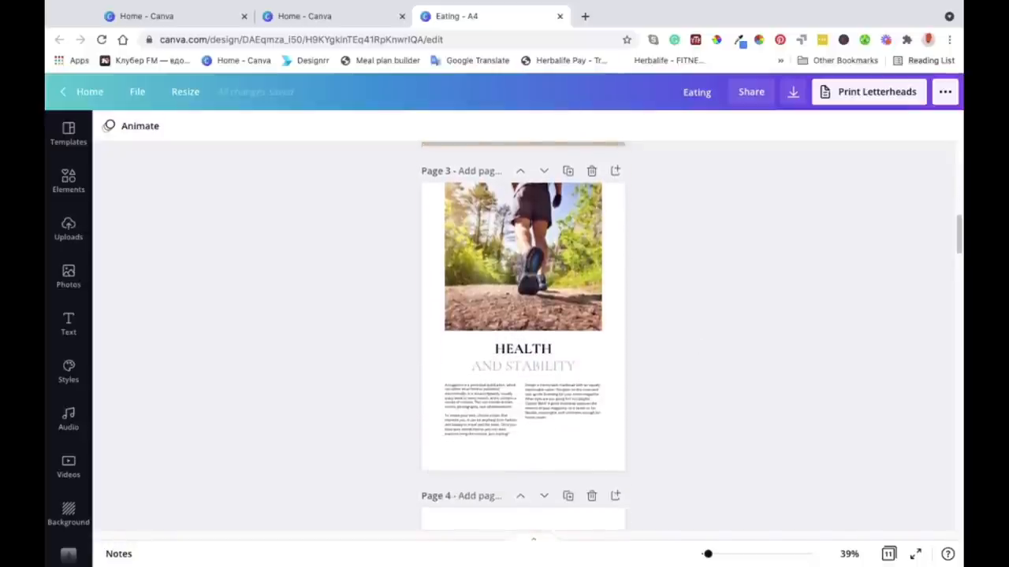
scroll(down, 3)
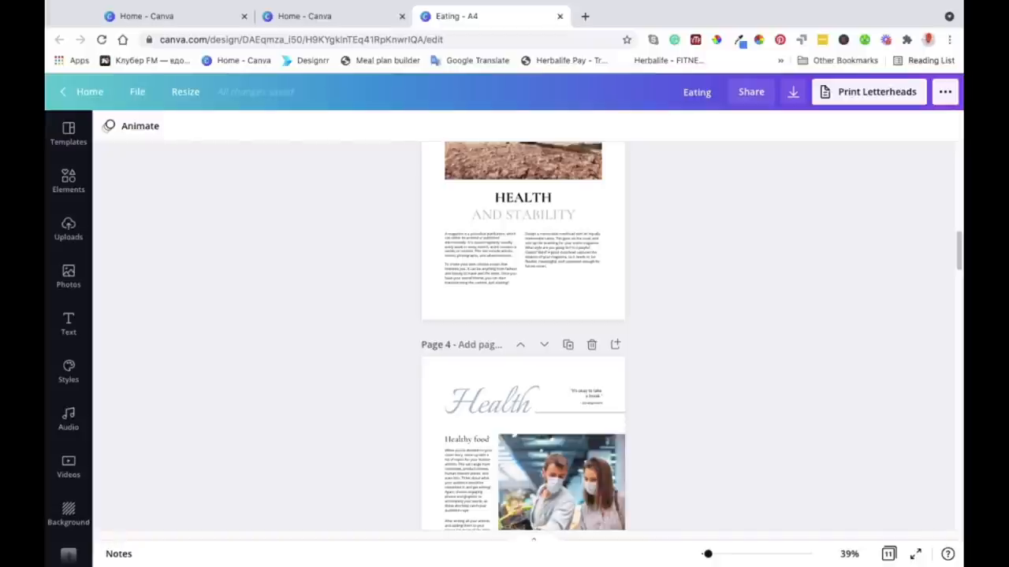
mouse_move(684, 351)
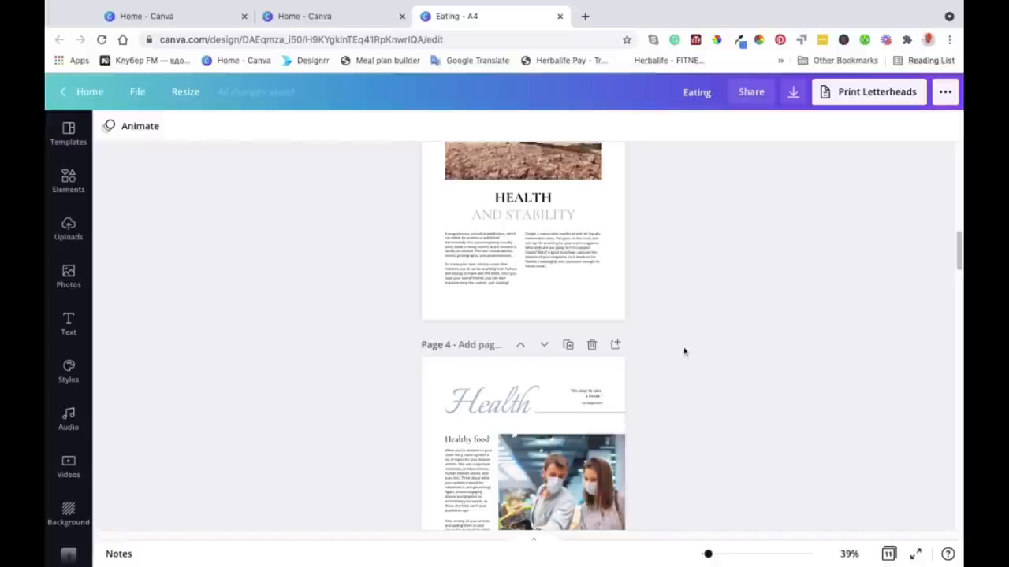